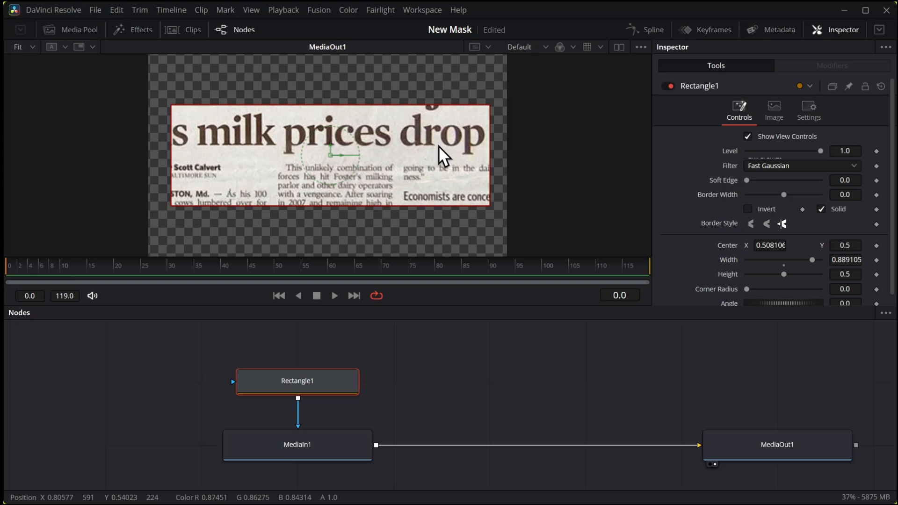
- Wire the soft-edged SquareMask macro between MediaIn1 and MediaOut1 in place of Rectangle1
left_click(296, 445)
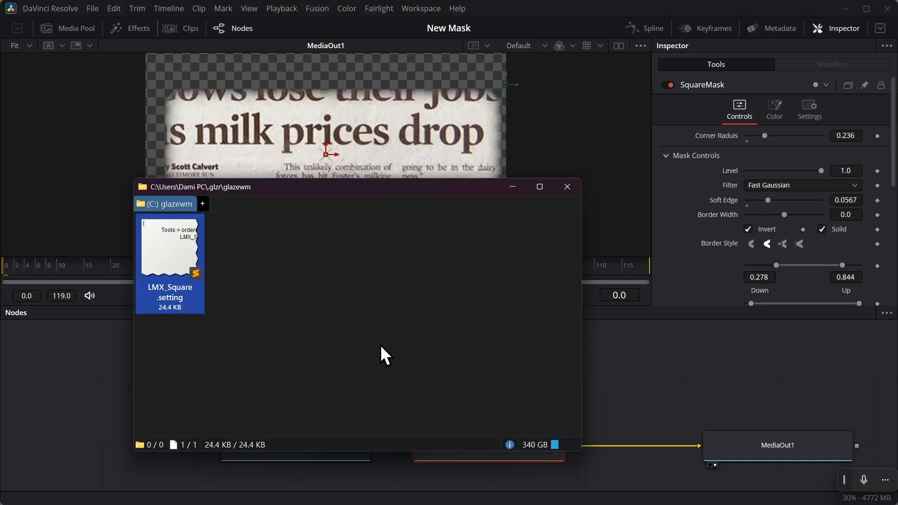
mouse_move(201, 312)
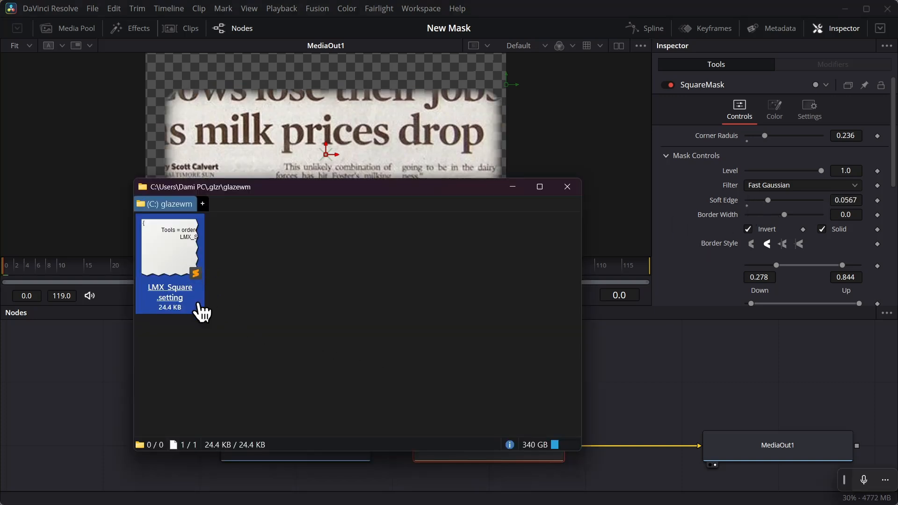
mouse_move(200, 295)
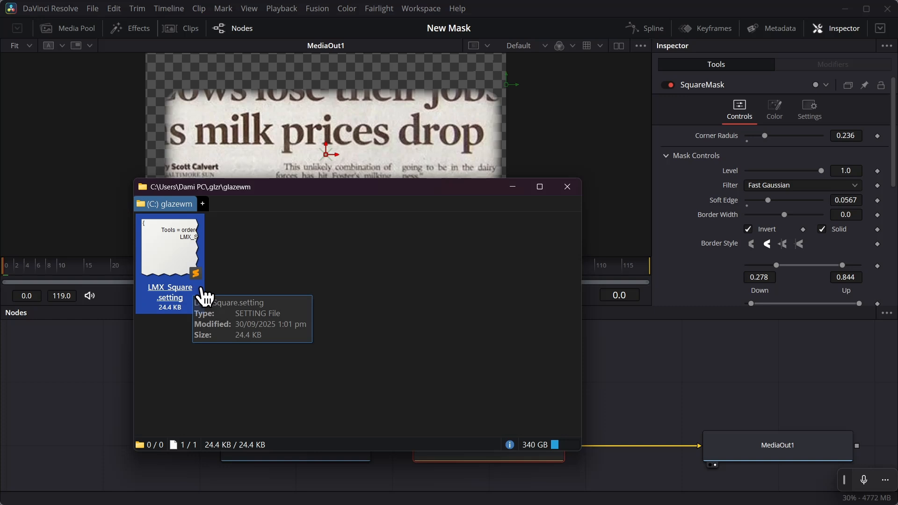
mouse_move(324, 26)
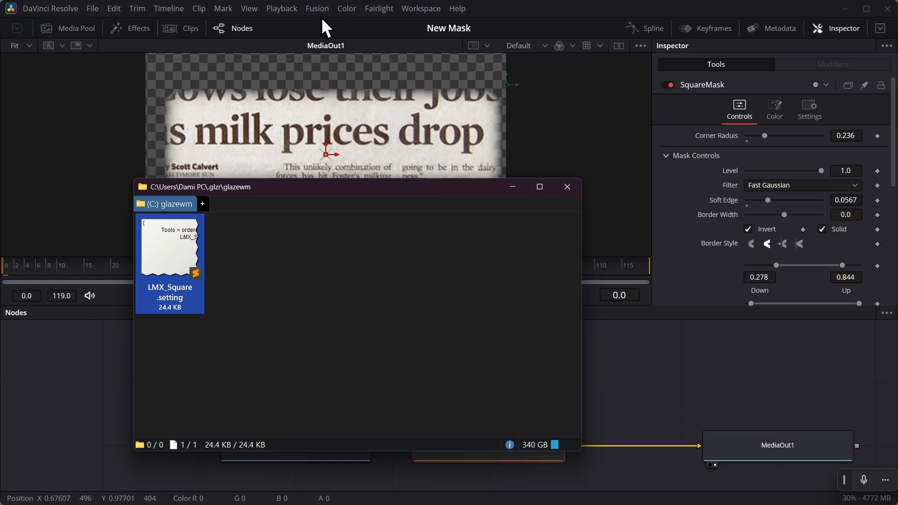
- Browse the Macros folder from the Macro Editor to confirm LMX_Square.setting exists, then cancel without loading
left_click(317, 9)
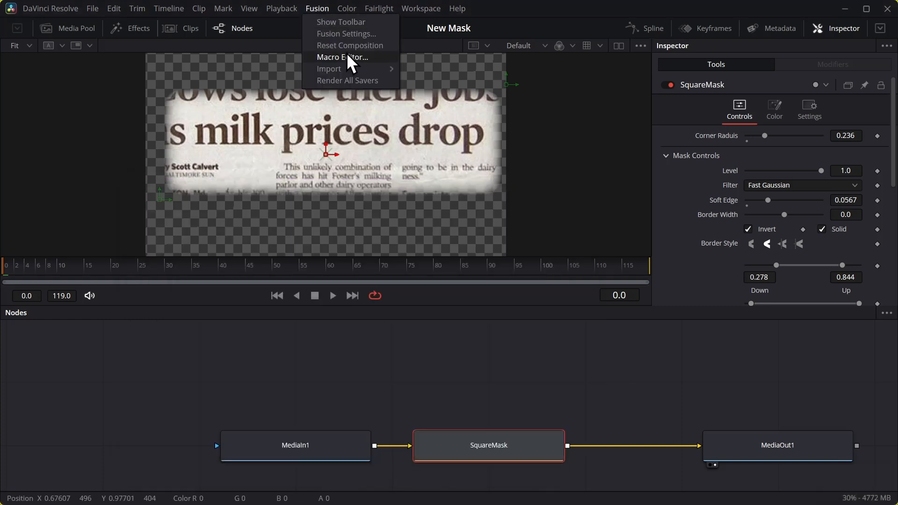
mouse_move(348, 62)
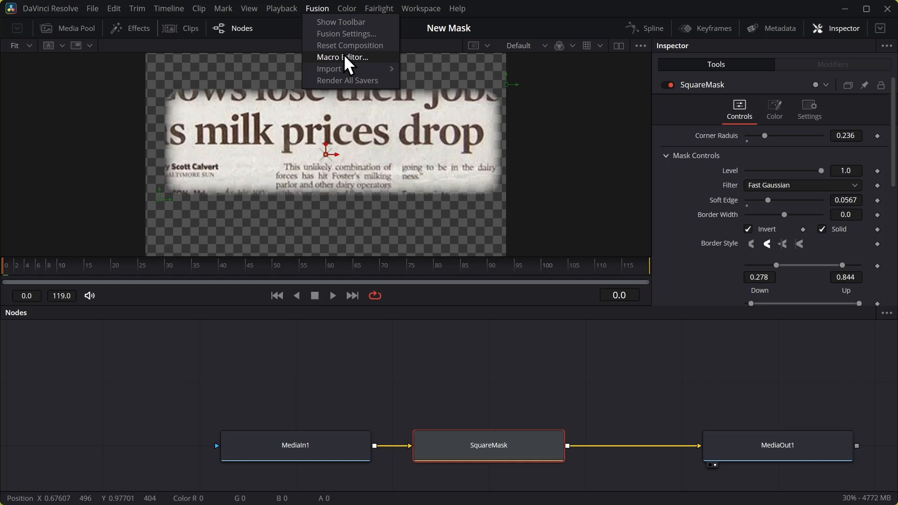
left_click(342, 58)
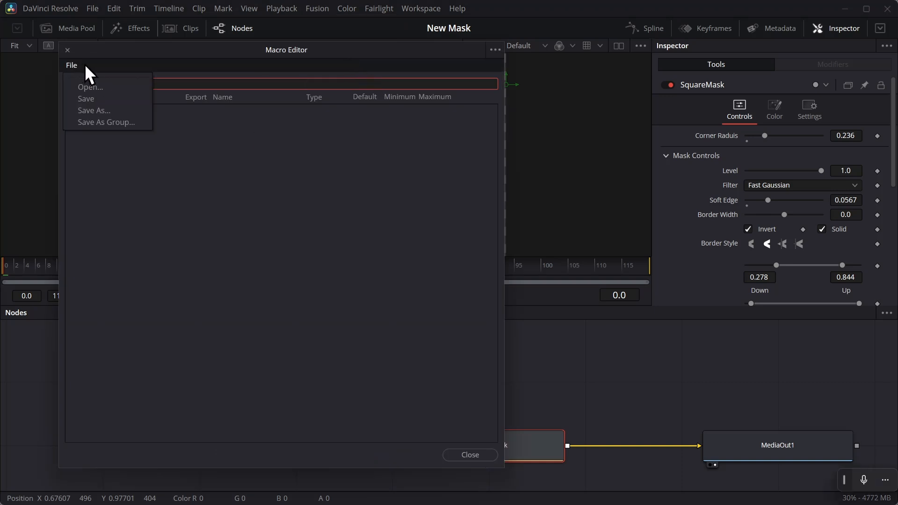
left_click(90, 87)
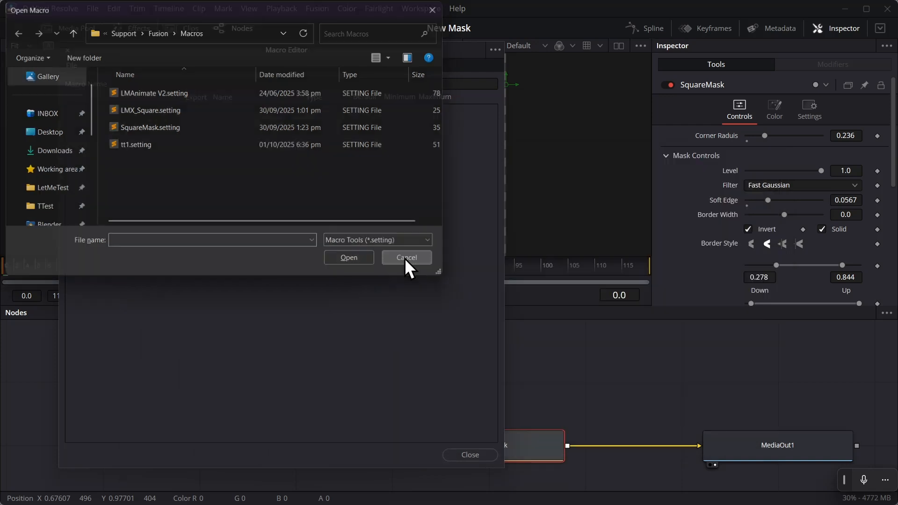
left_click(405, 257)
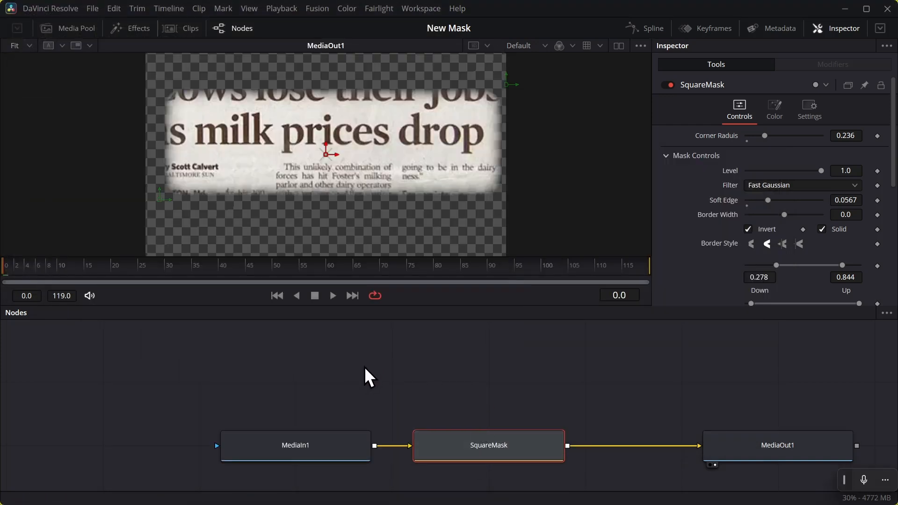
type("lmx_")
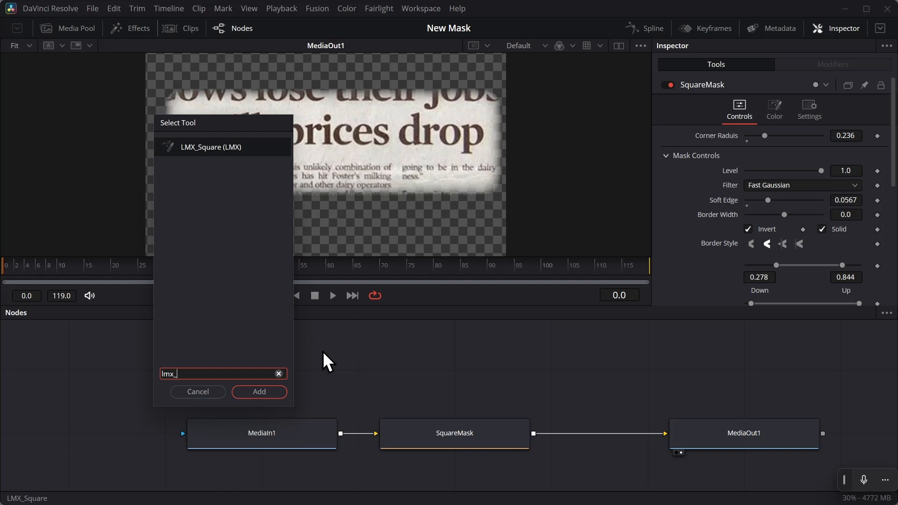
type("s")
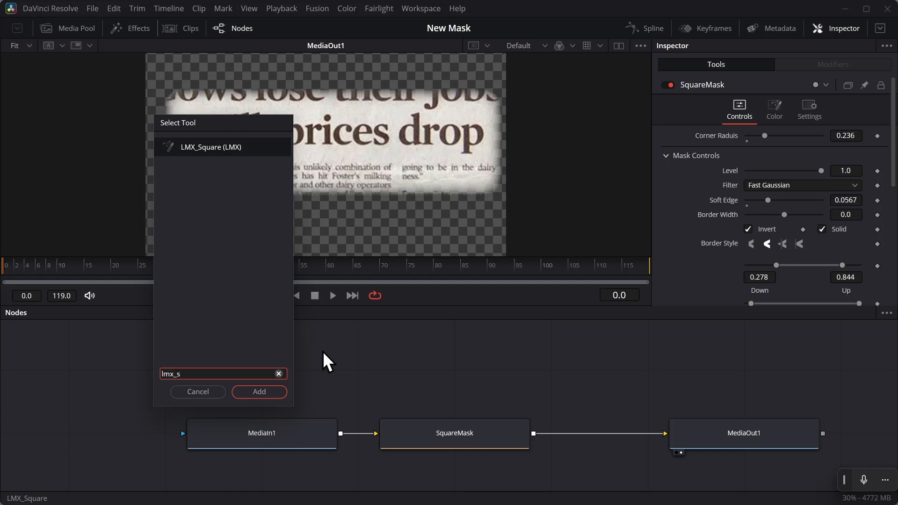
left_click(258, 392)
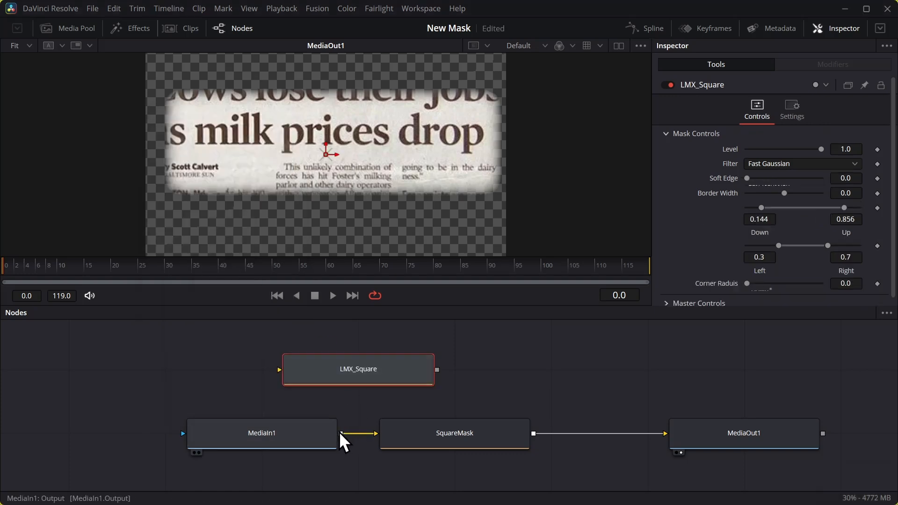
left_click(358, 369)
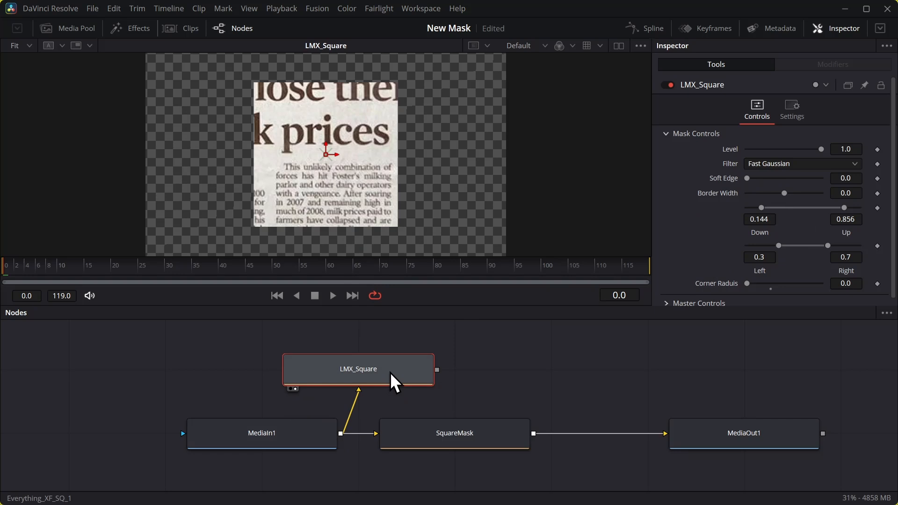
left_click(455, 433)
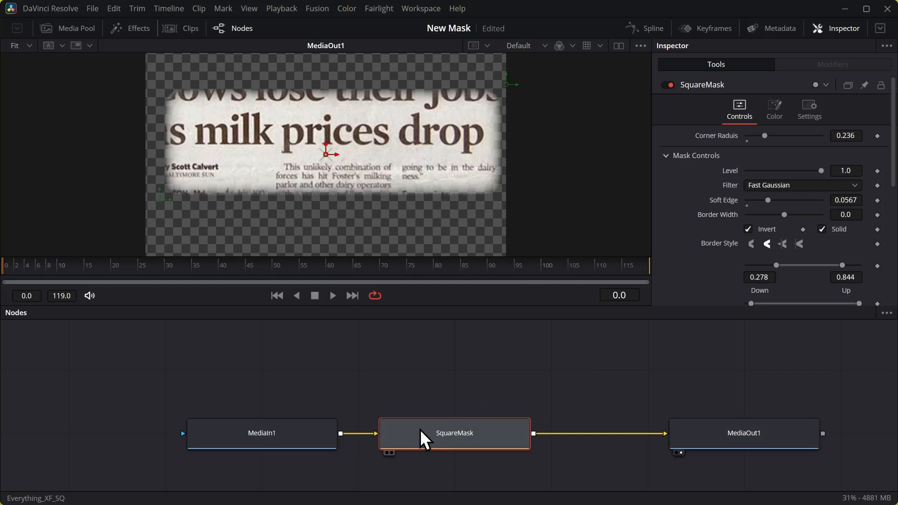
mouse_move(211, 183)
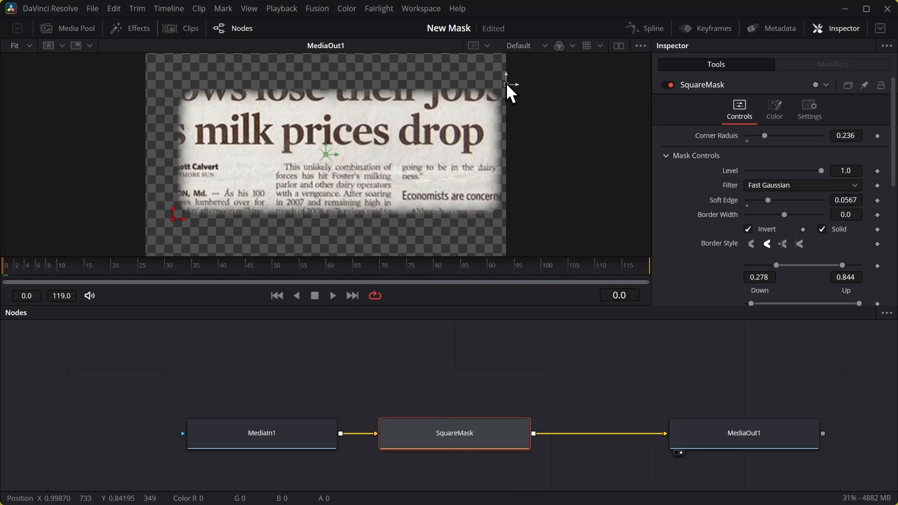
- Widen the SquareMask via its viewer handle so more of the newspaper article shows
scroll("down", 3)
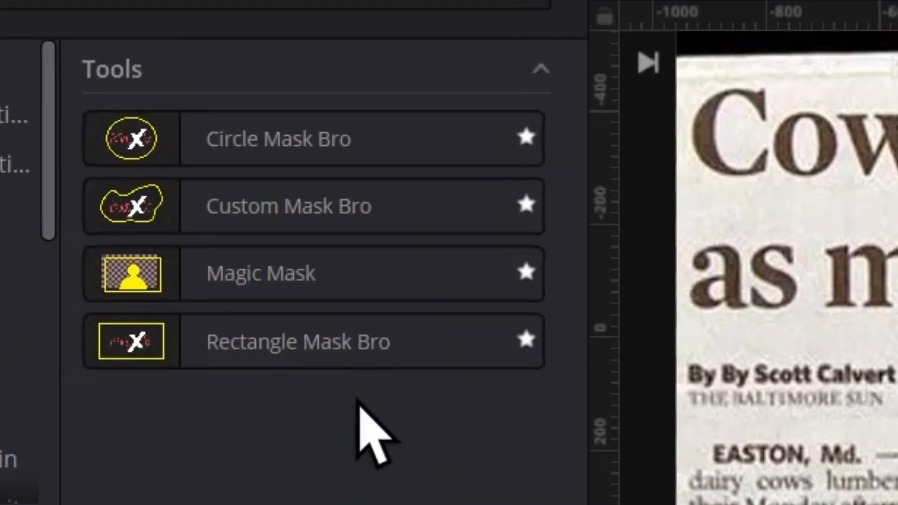
mouse_move(269, 475)
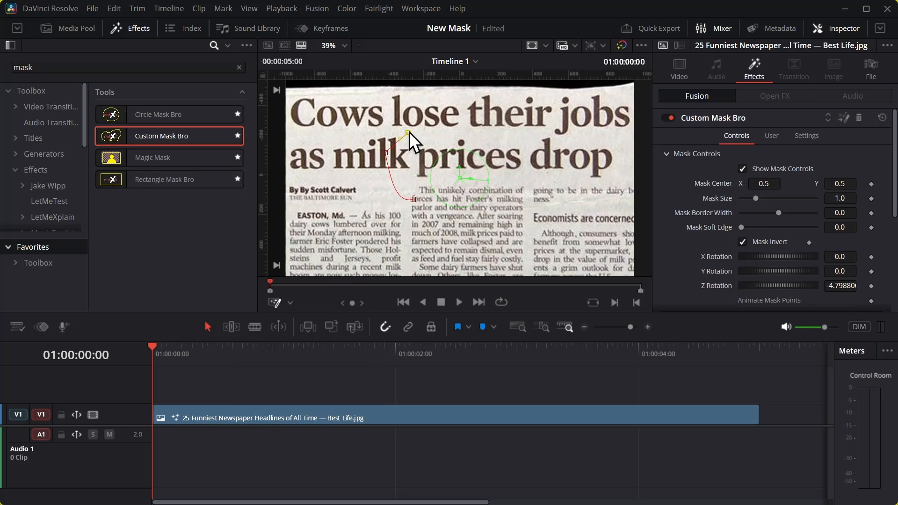
- Reshape the Custom Mask Bro outline around the word prices and untick Mask Invert to keep the inside
left_click(429, 214)
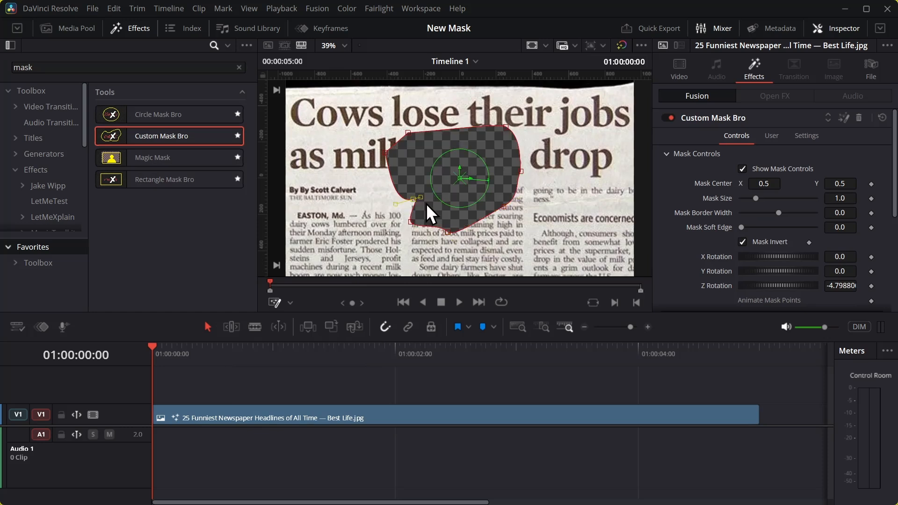
left_click(742, 241)
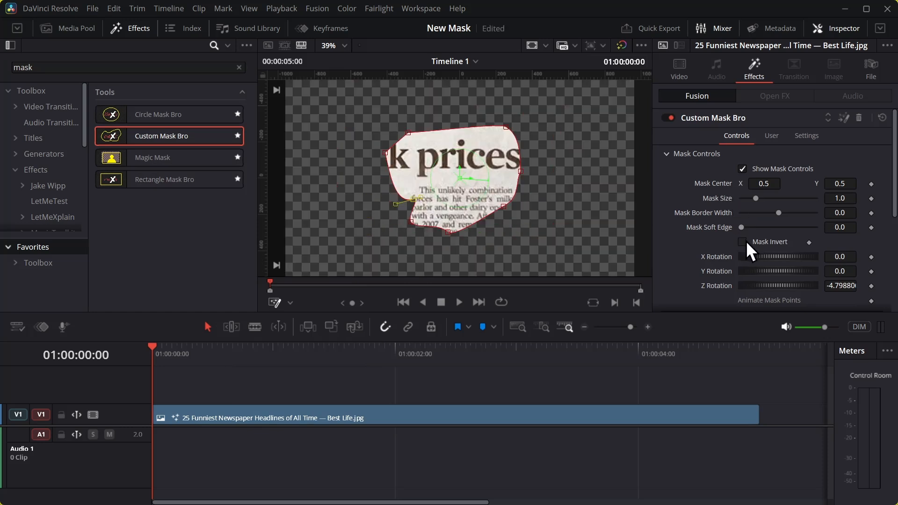
left_click(742, 242)
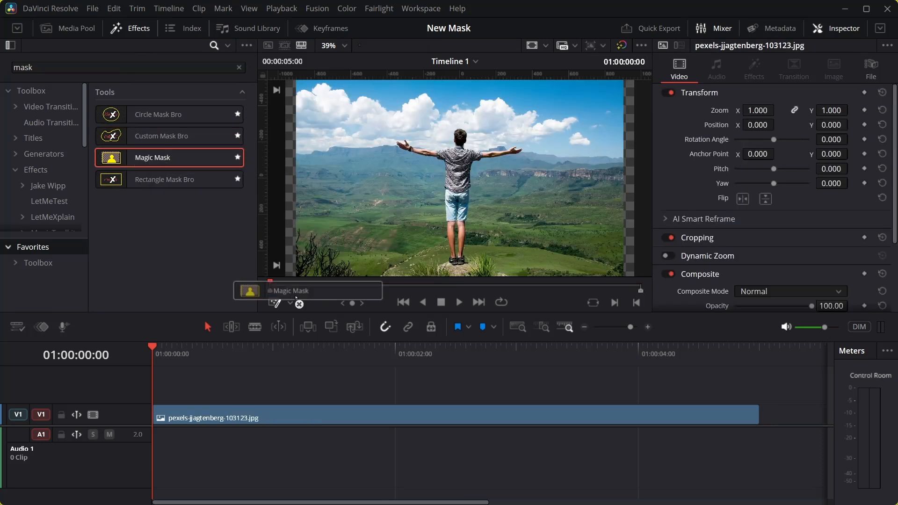
- Apply Magic Mask to the mountain photo and stroke over the man to isolate him from the background
double_click(153, 157)
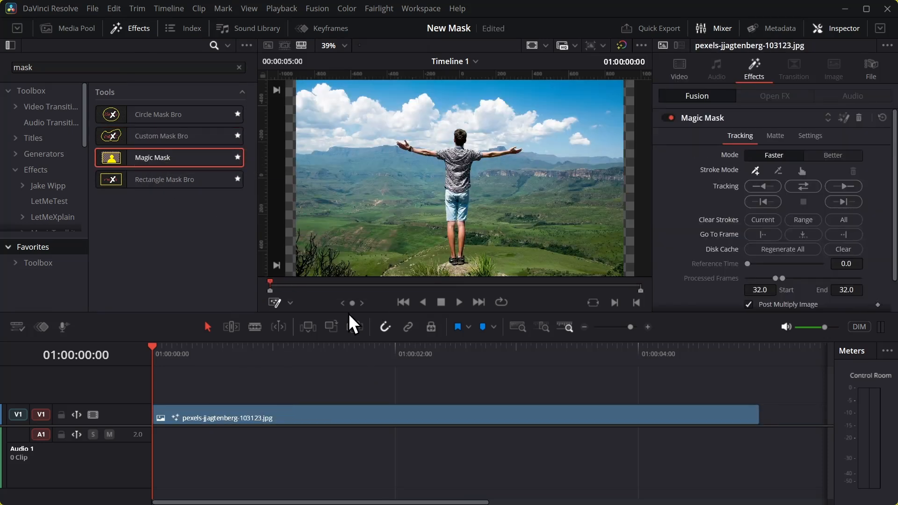
left_click(842, 219)
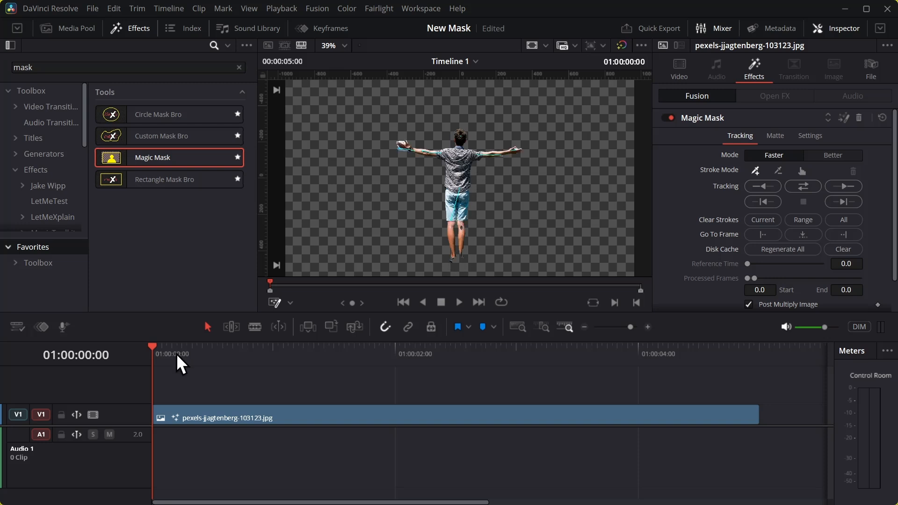
left_click(165, 354)
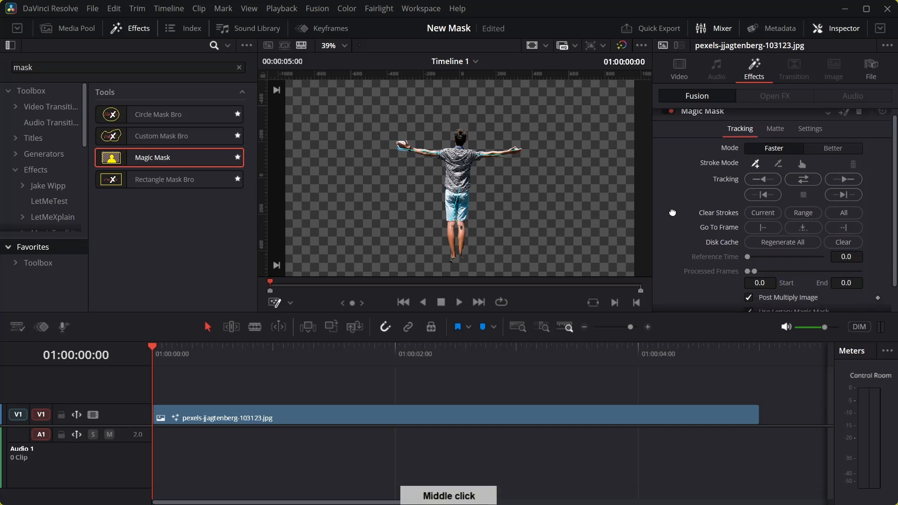
- Scrub to the clip start and select the masked mountain photo on V1 for deletion
scroll("down", 3)
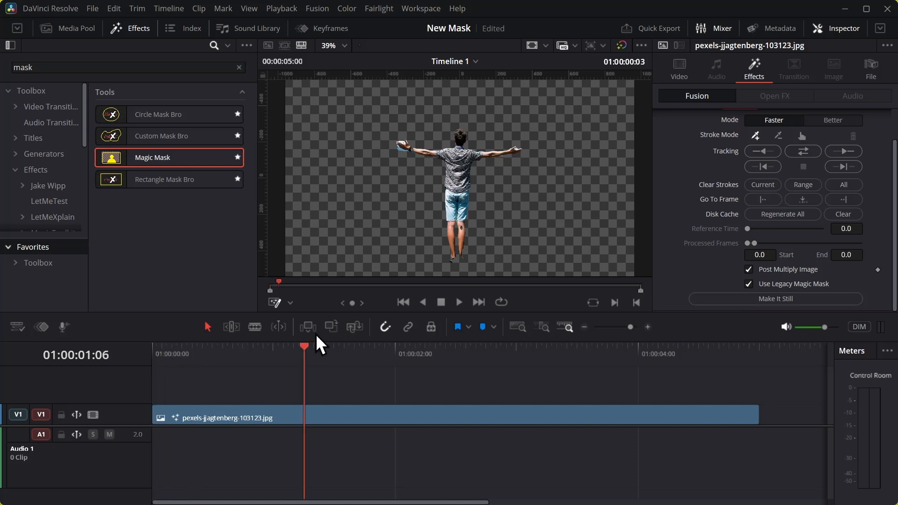
left_click(198, 346)
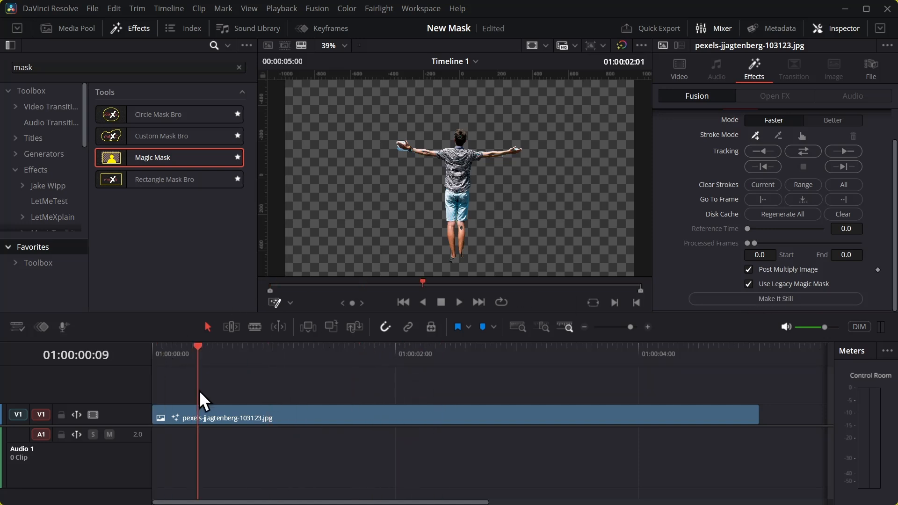
left_click(410, 354)
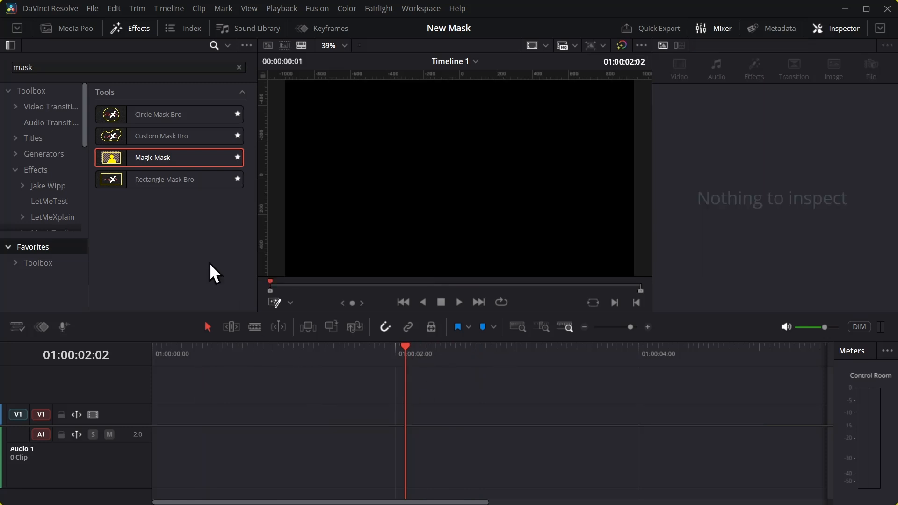
mouse_move(191, 237)
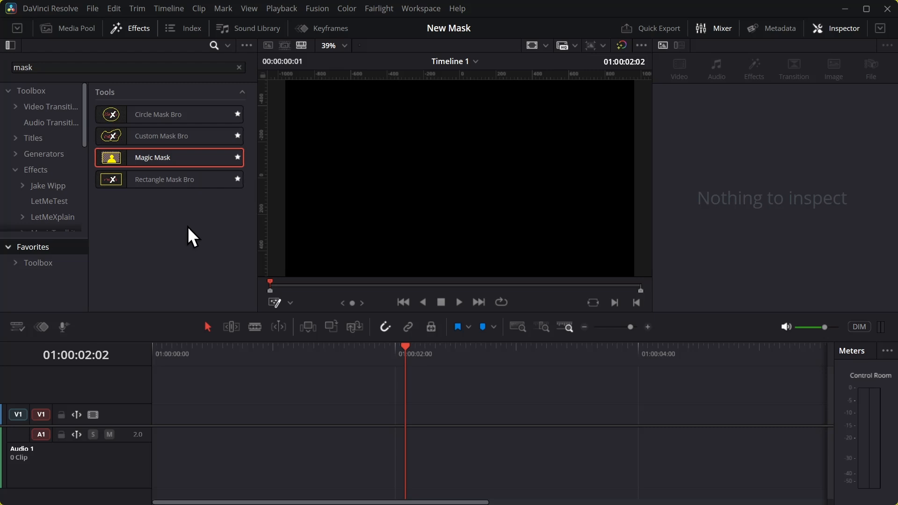
mouse_move(202, 228)
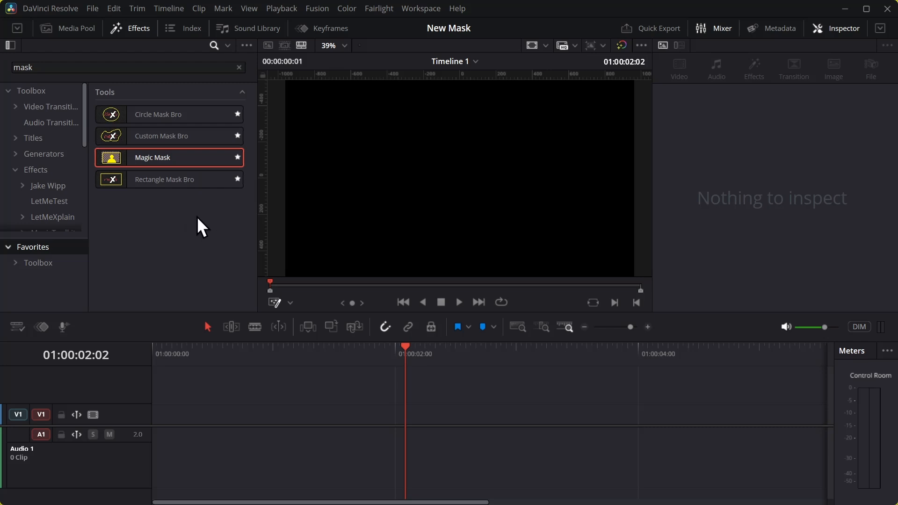